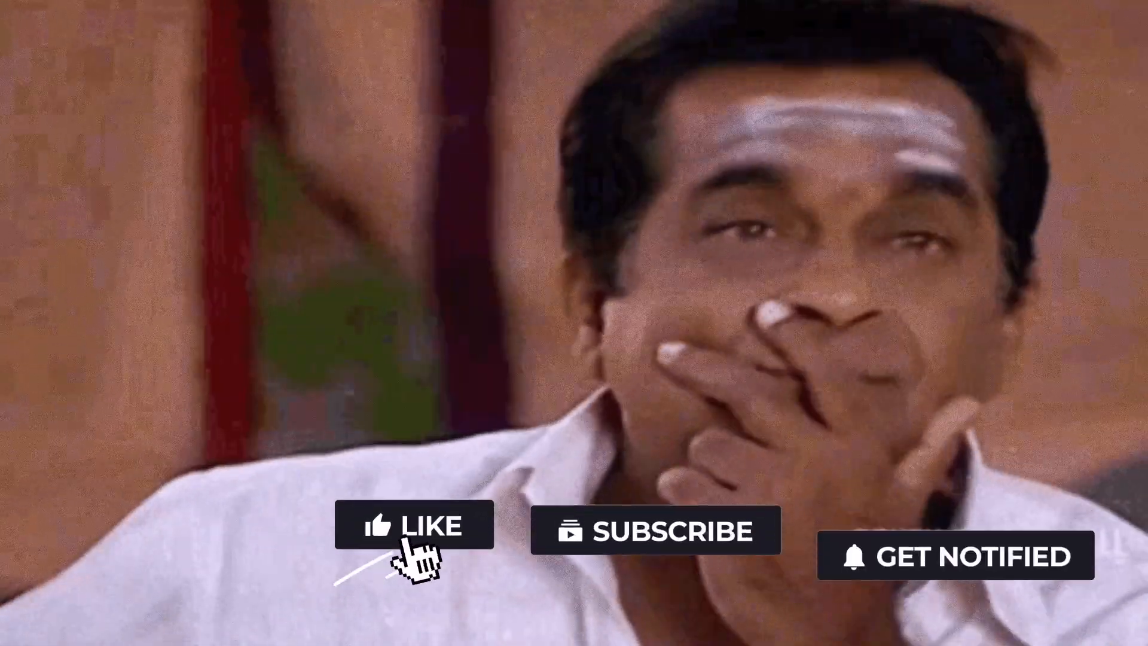
# Step: Play the outro so the animated hand marks Like, Subscribe, and Get Notified over a new meme clip
pyautogui.click(414, 526)
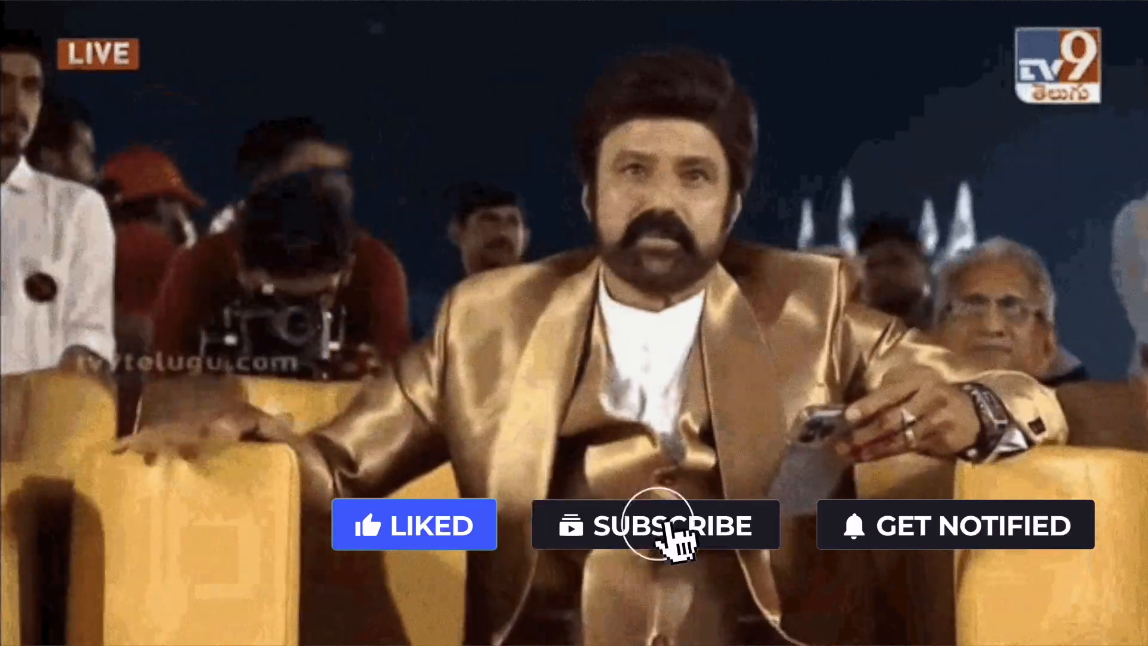
pyautogui.click(654, 524)
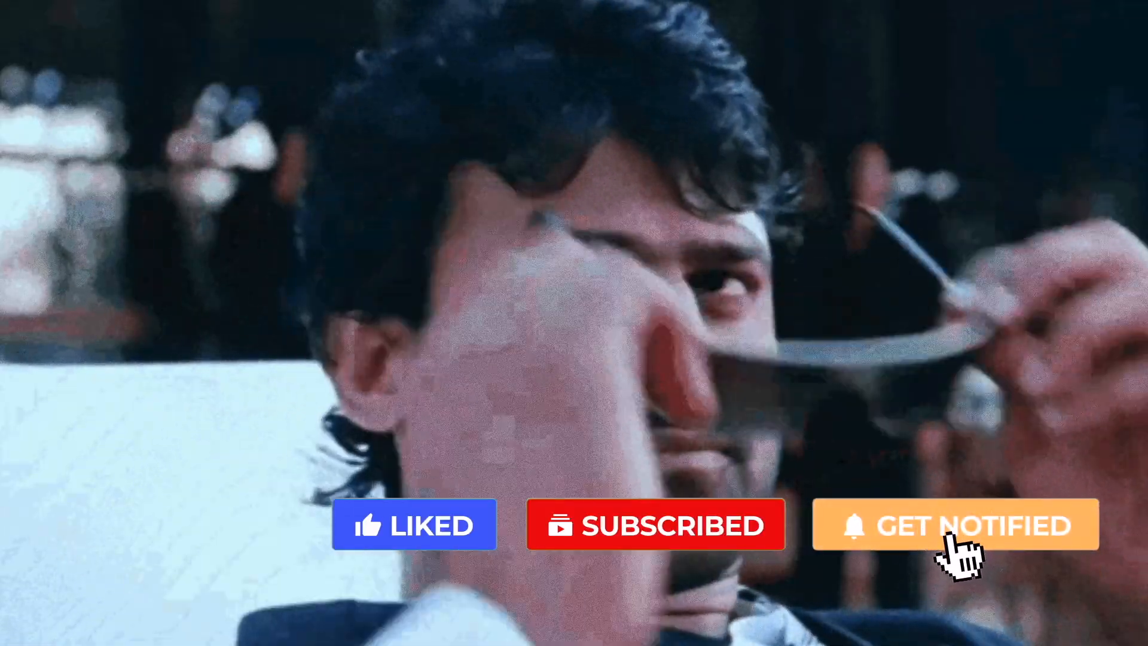